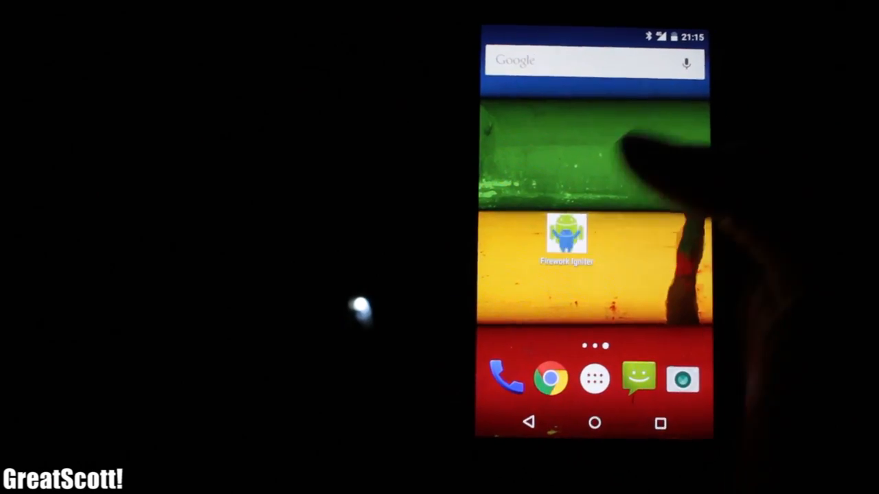
- Launch the Firework Igniter app from the Android home screen and tap a button
click(567, 233)
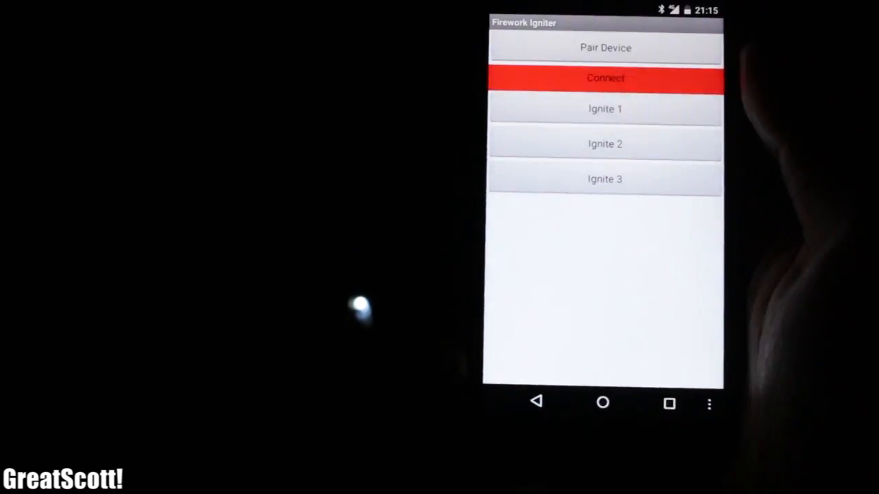
click(605, 78)
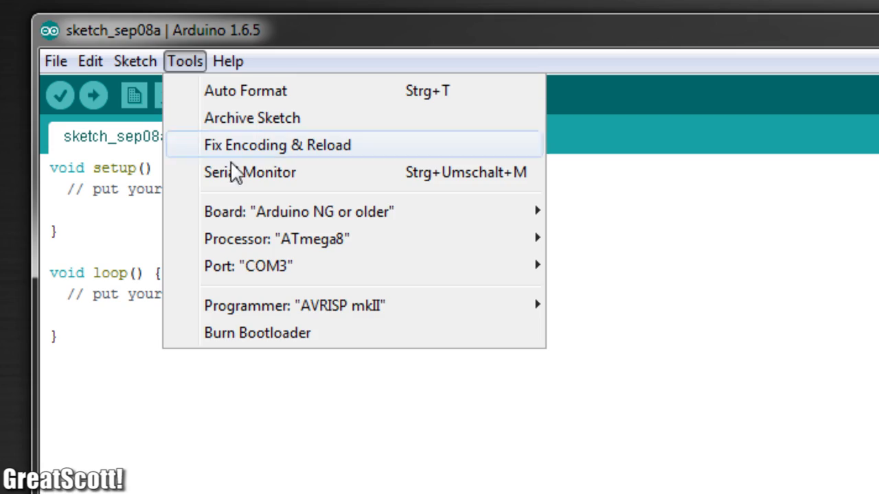
- Choose an entry from the Arduino IDE Tools menu
click(249, 172)
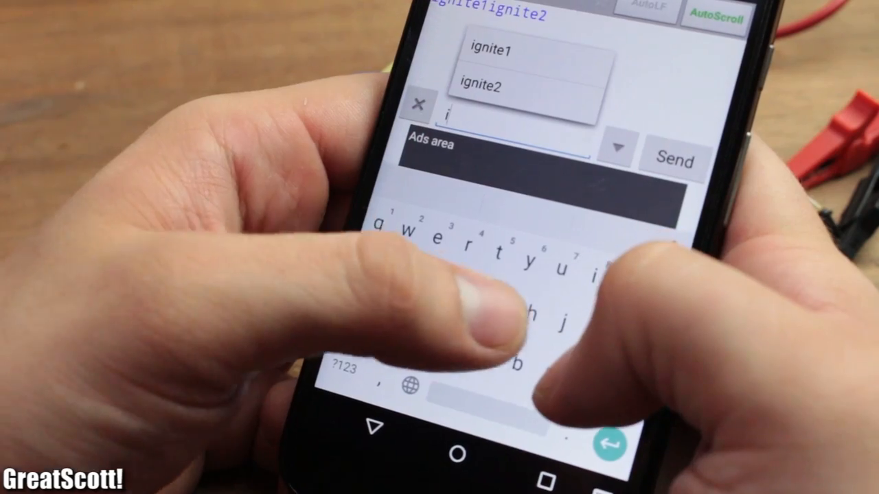
- Type 'gnite' into the S2 Terminal field to complete another ignite command
text(gnite)
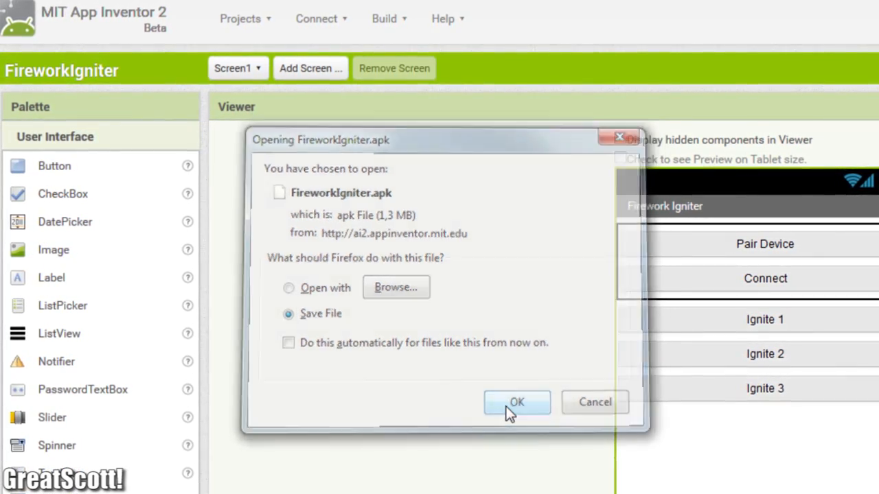
- Save the FireworkIgniter.apk, import the Bluetooth project, and build the app as an apk
click(516, 402)
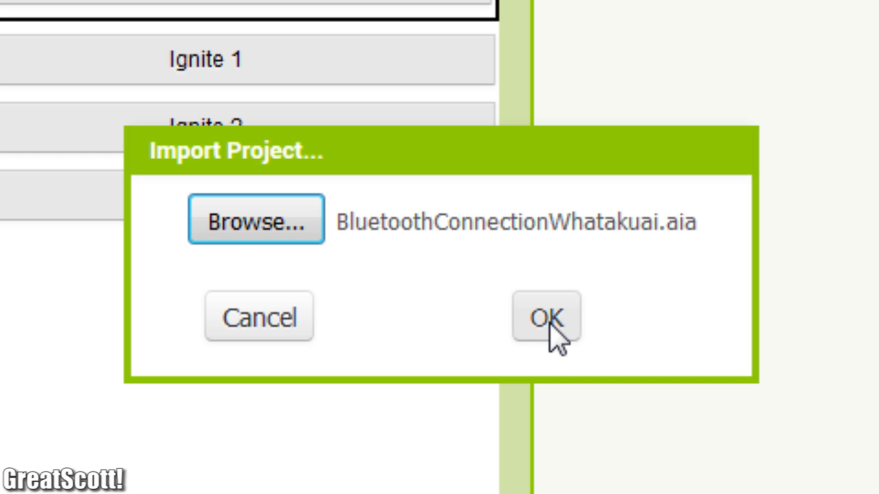
click(546, 317)
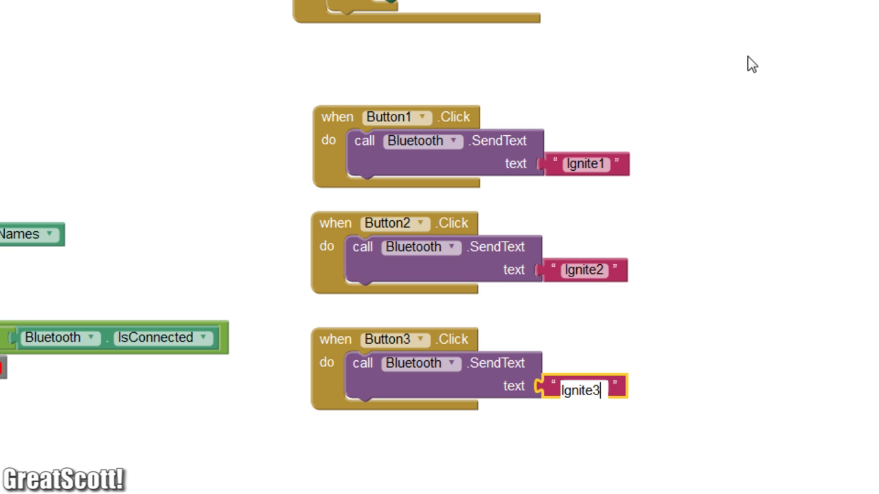
click(479, 38)
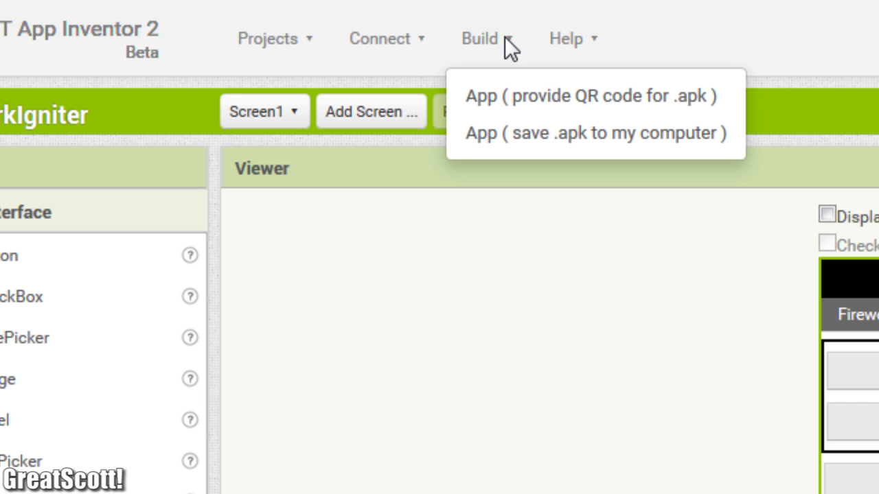
click(593, 133)
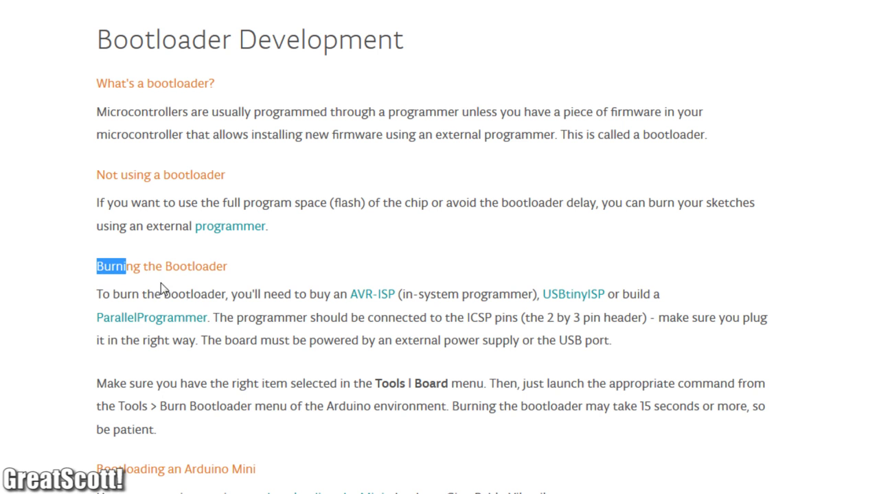
drag(122, 267, 609, 340)
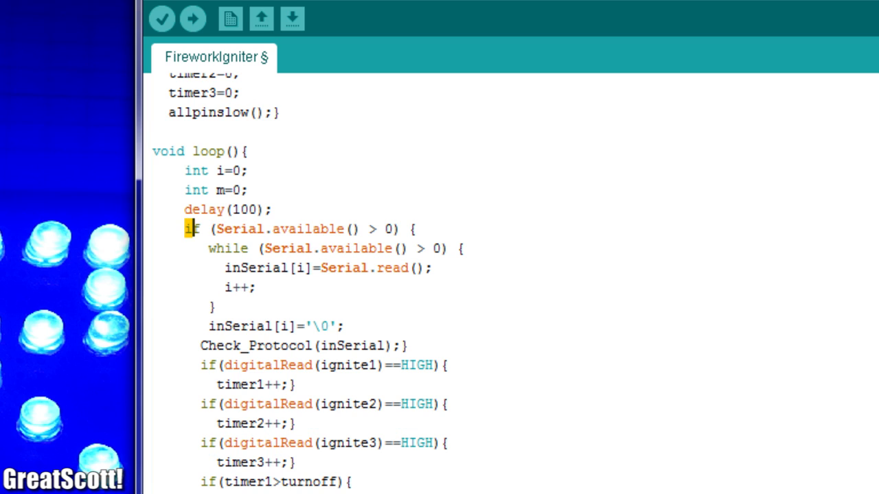
drag(193, 229, 432, 248)
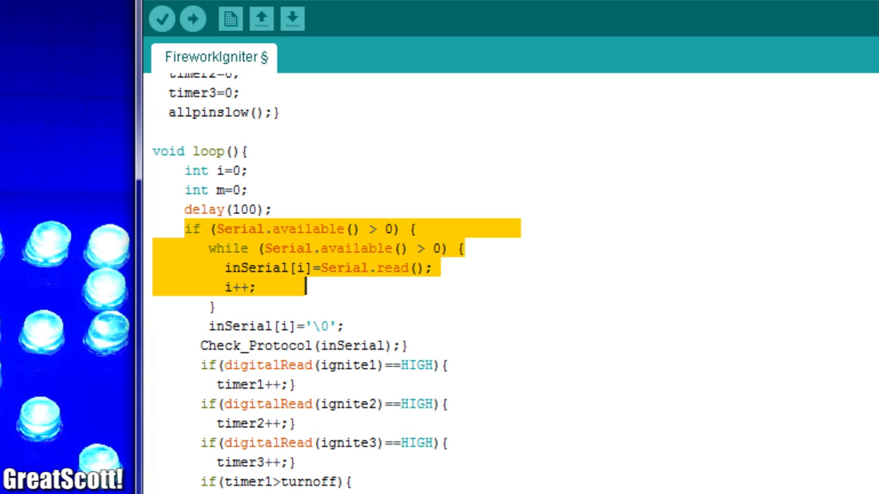
scroll(down, 3)
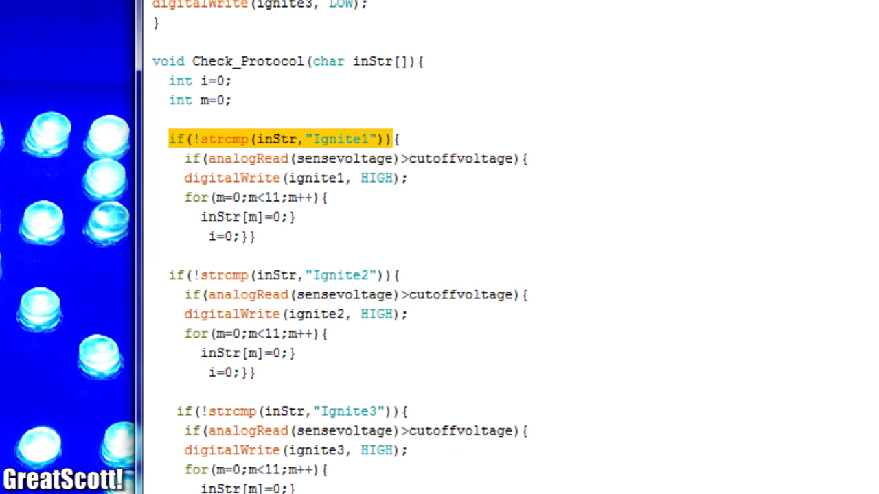
click(281, 275)
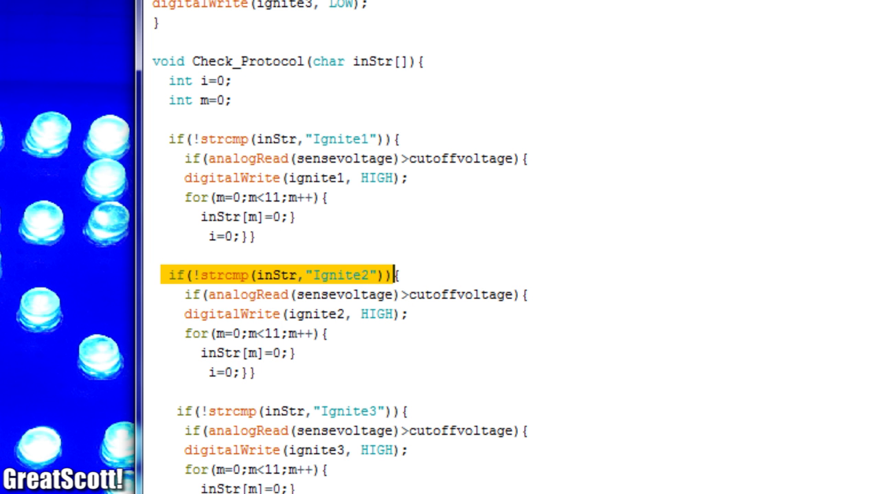
scroll(down, 3)
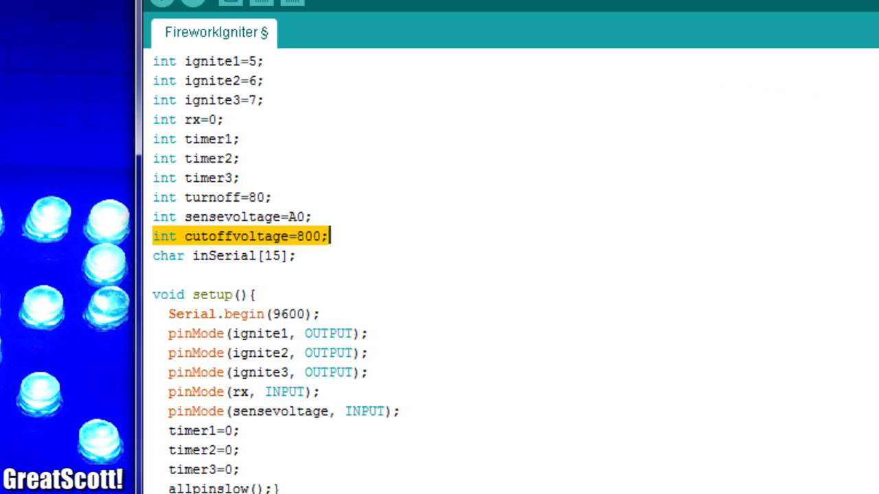
scroll(down, 3)
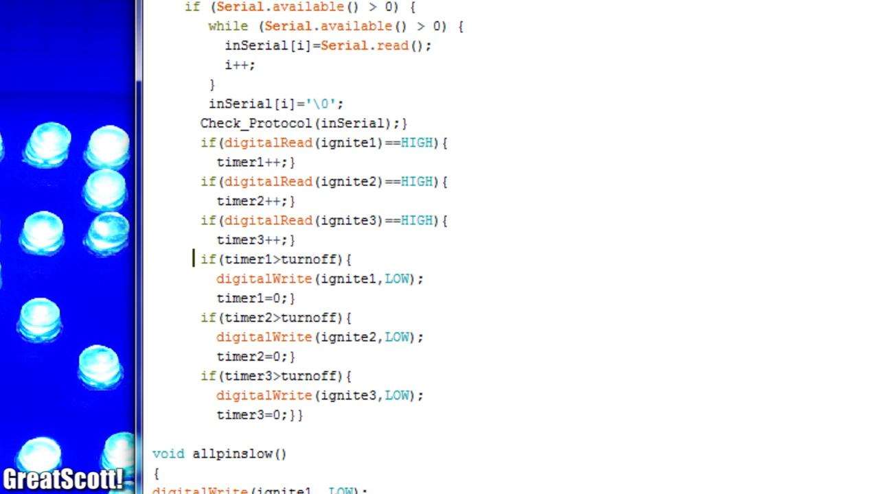
drag(201, 318, 343, 337)
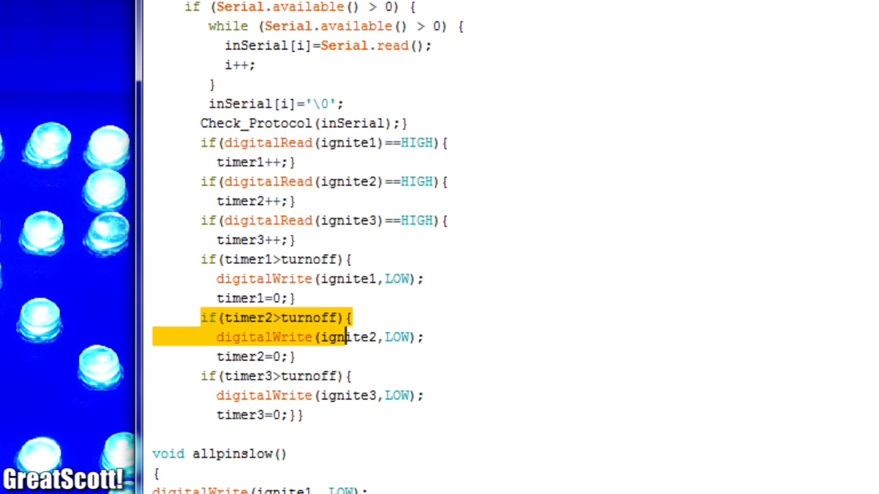
drag(343, 337, 424, 337)
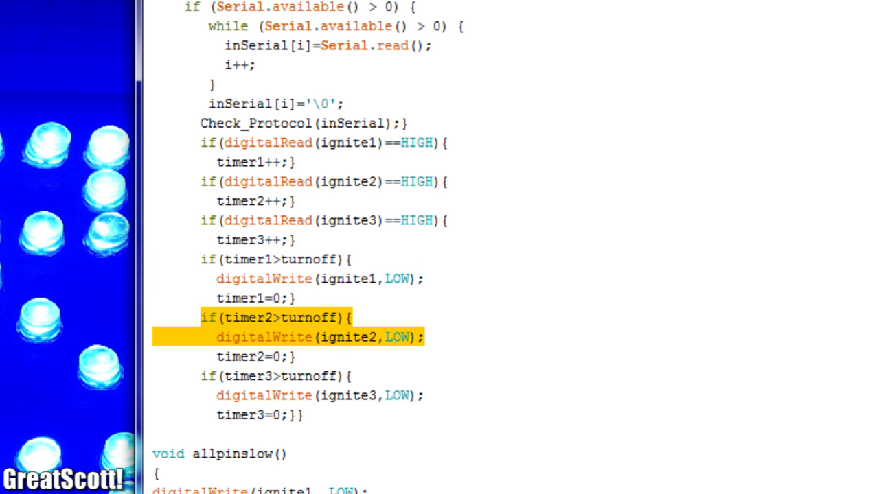